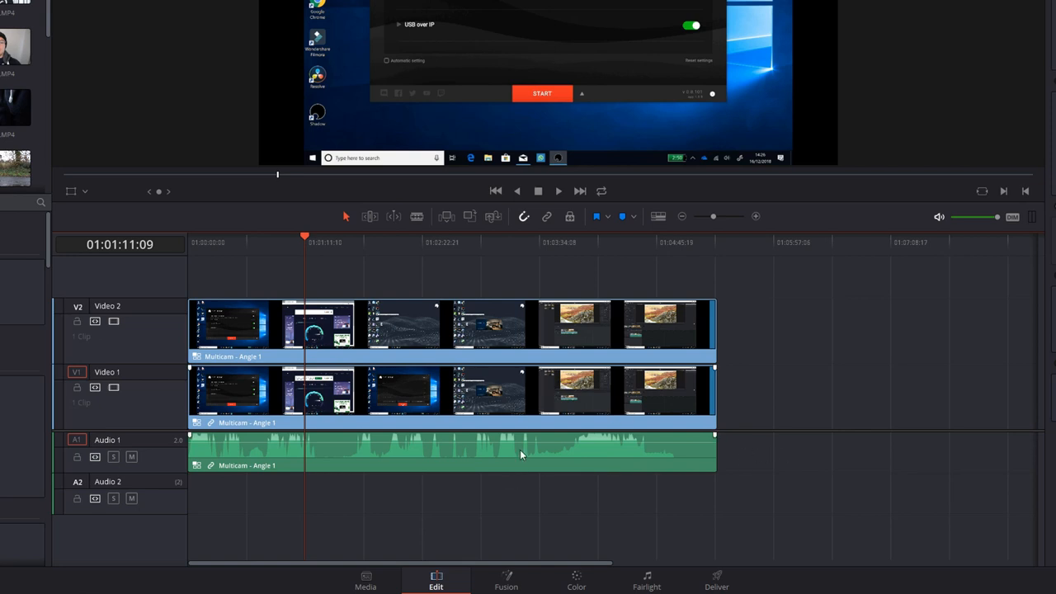
# Switch the Audio 1 multicam clip to Angle 2, leaving both video clips on Angle 1
pyautogui.rightClick(520, 452)
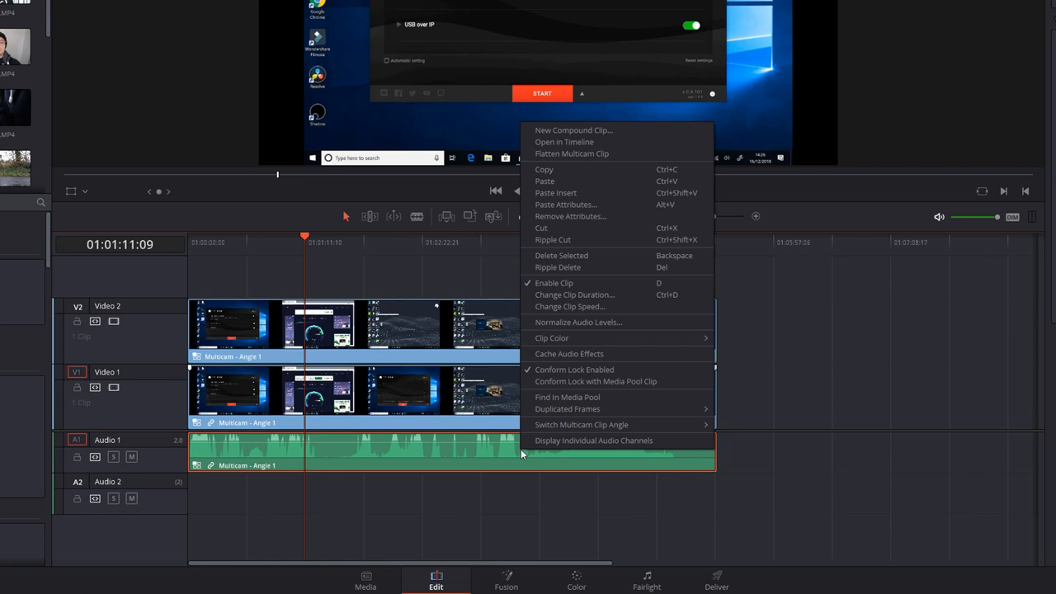
pyautogui.moveTo(581, 424)
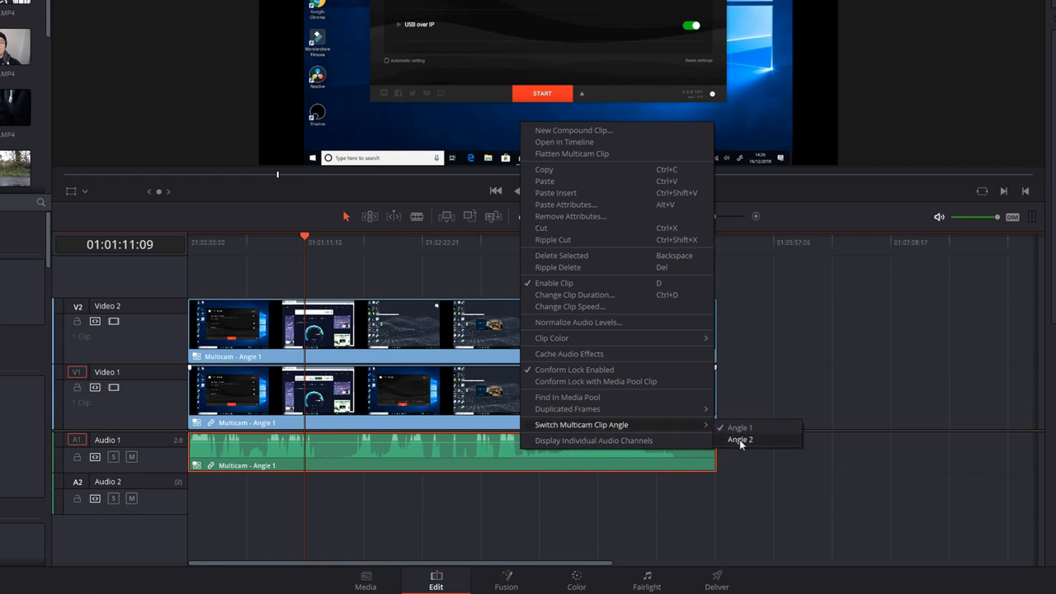
pyautogui.click(740, 438)
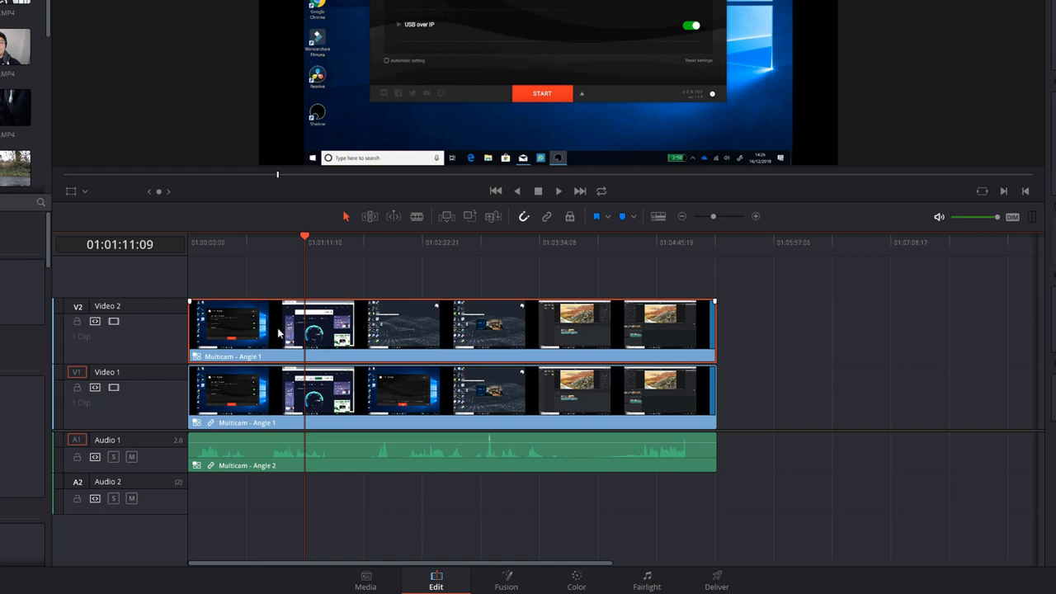
pyautogui.moveTo(130, 315)
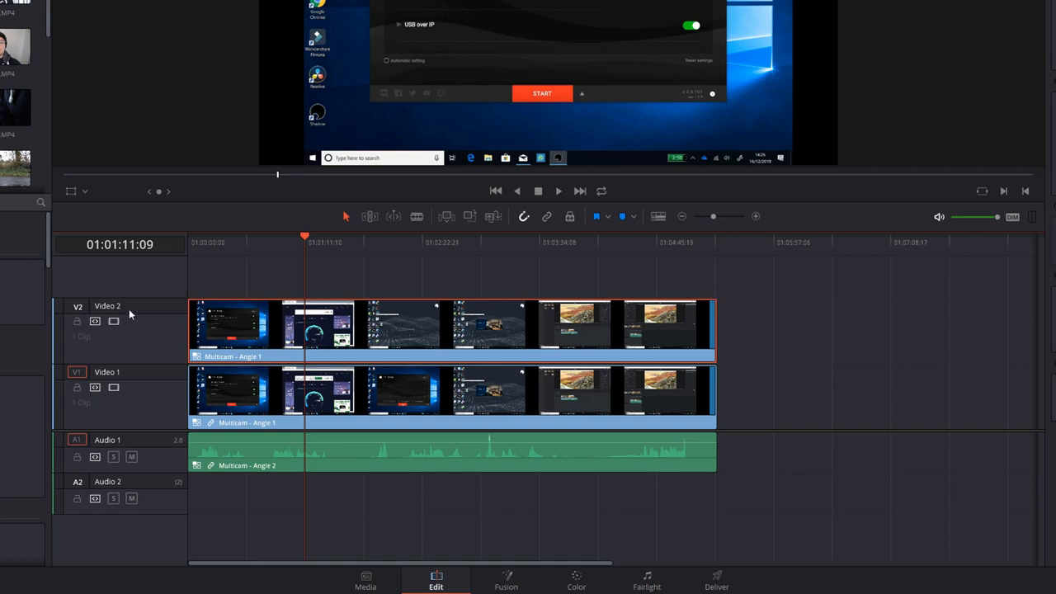
pyautogui.moveTo(328, 400)
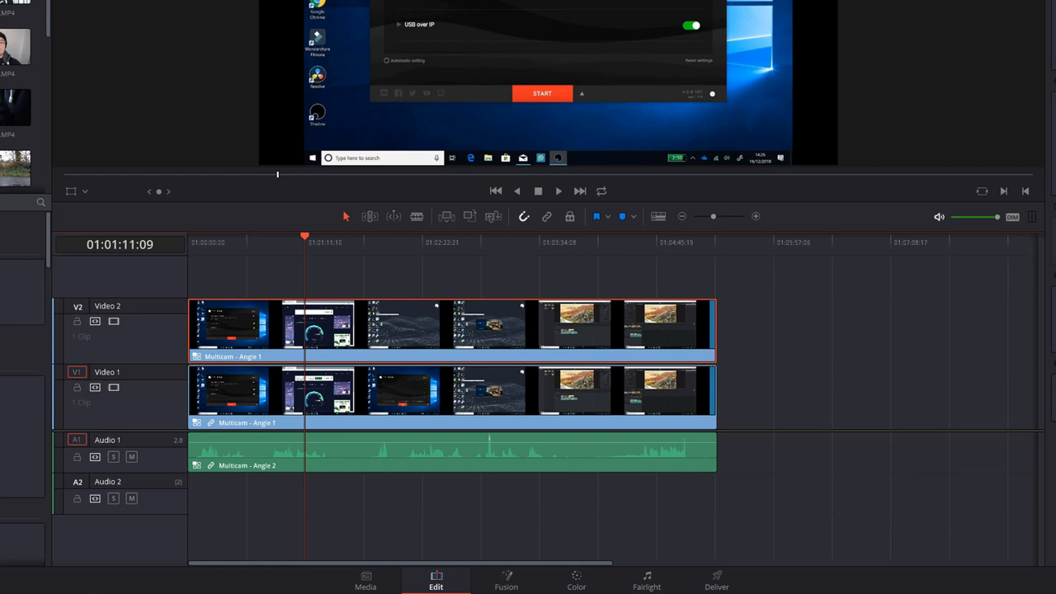
pyautogui.moveTo(485, 28)
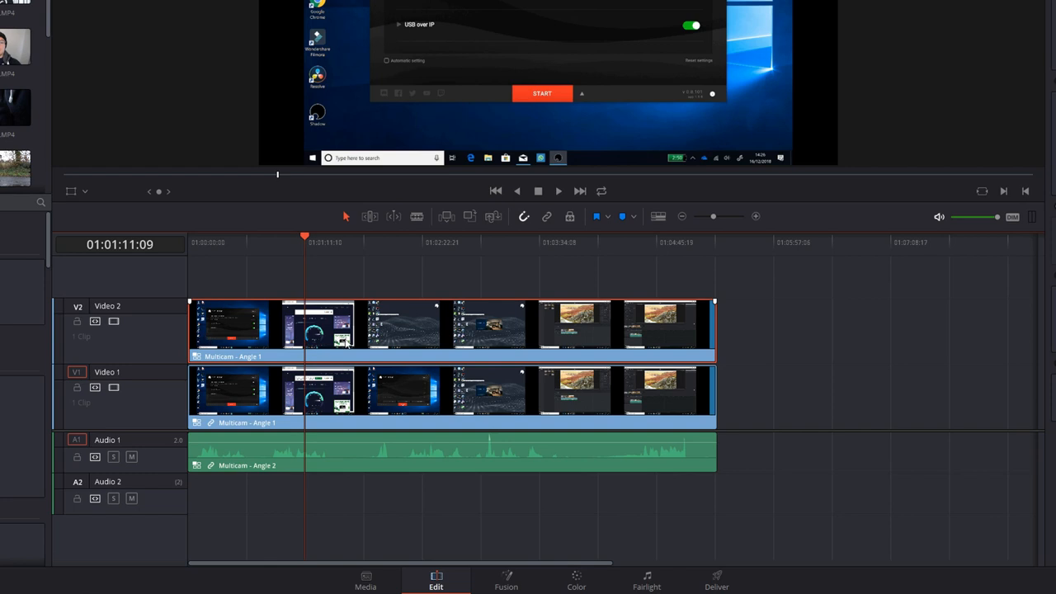
pyautogui.moveTo(555, 325)
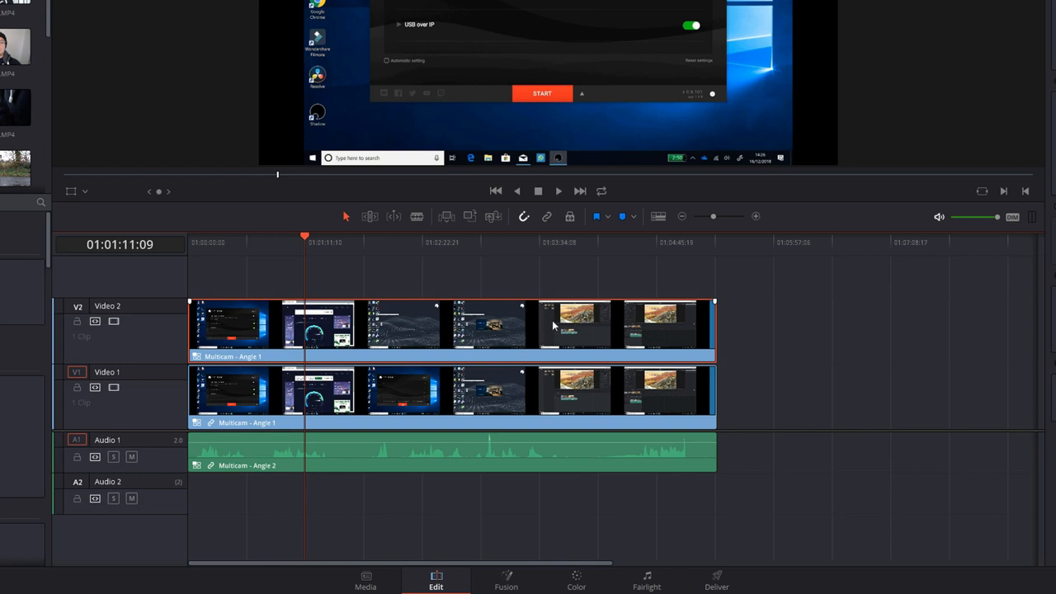
pyautogui.moveTo(719, 73)
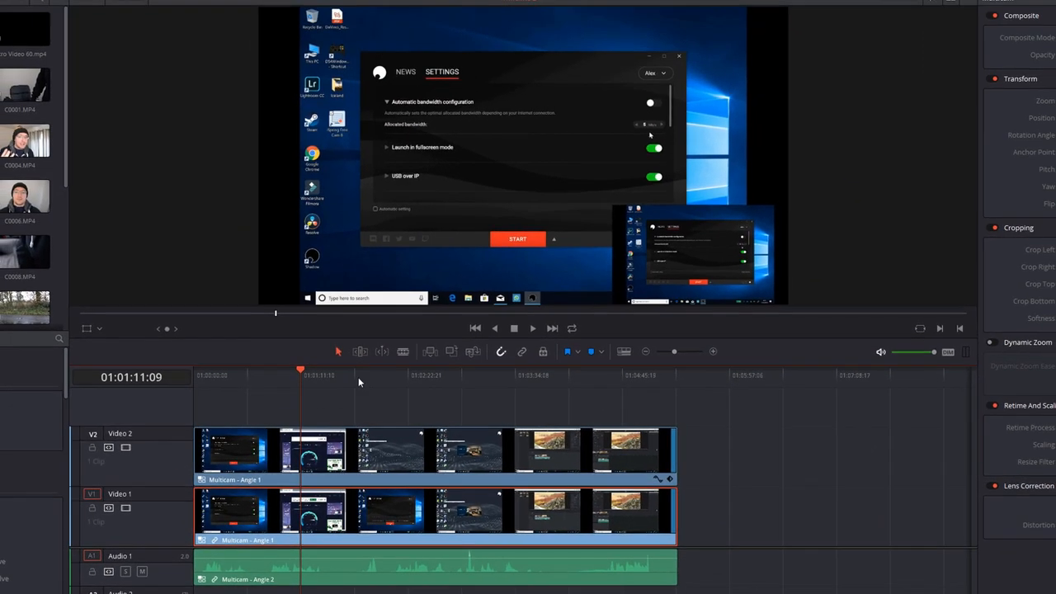
# Jump to a later point on the ruler to preview the lower-right picture-in-picture overlay
pyautogui.click(407, 369)
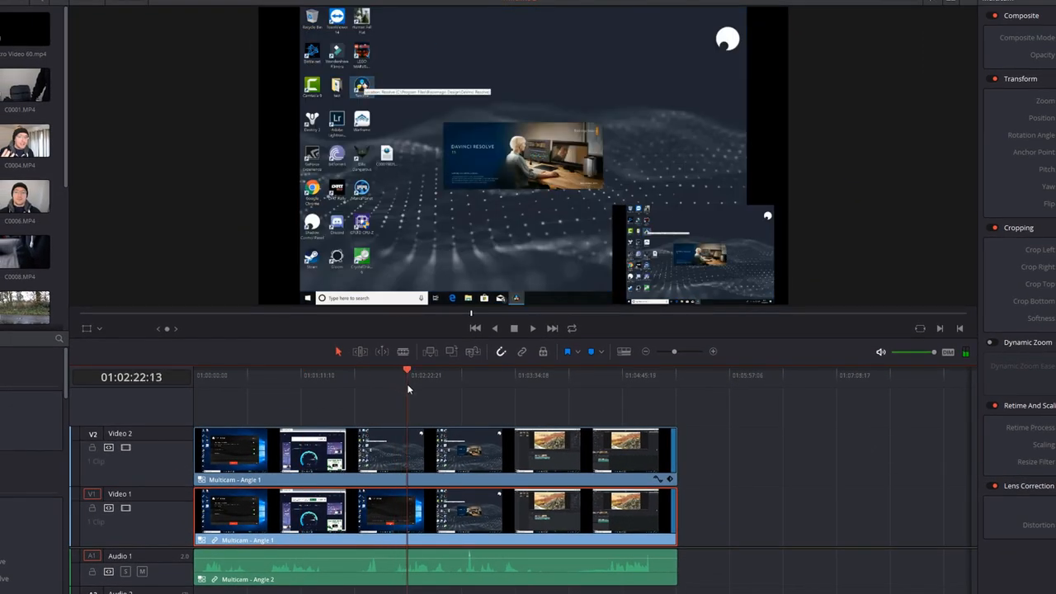
pyautogui.click(532, 328)
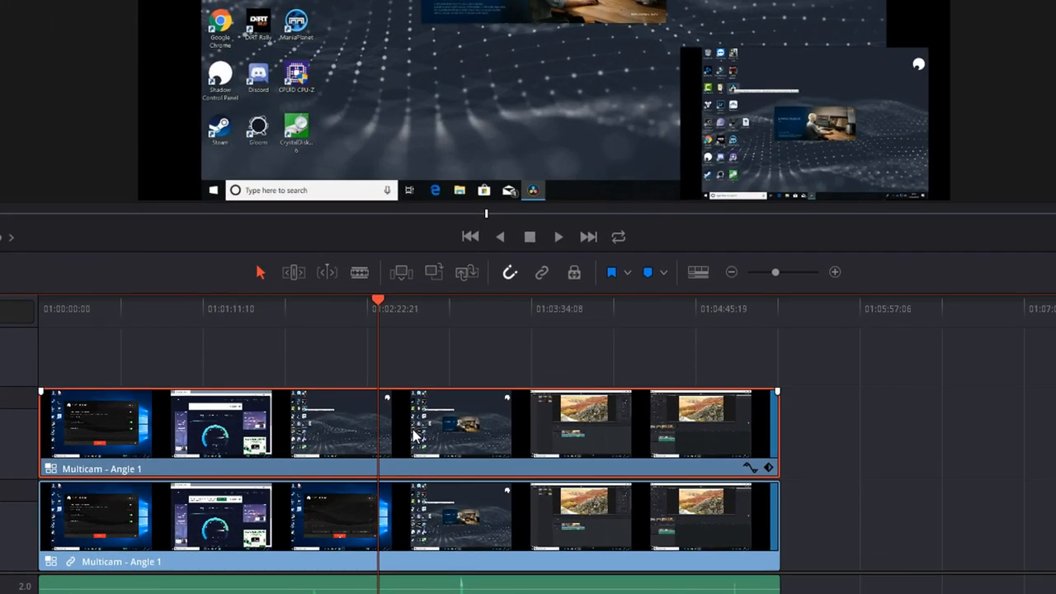
# Switch the Video 2 overlay clip to Angle 2 and play back to check the camera inset
pyautogui.rightClick(412, 429)
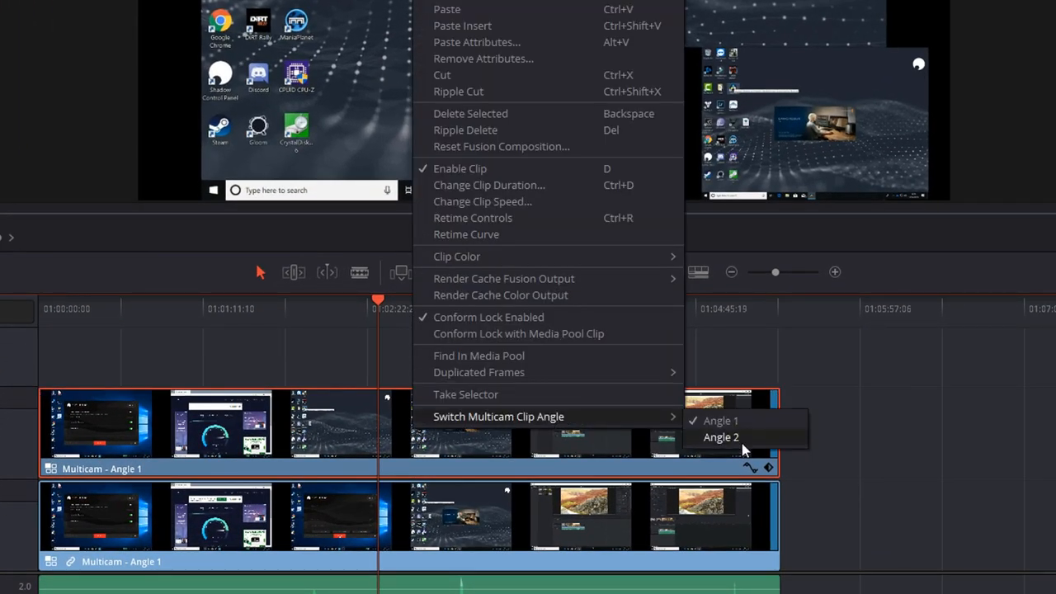
pyautogui.click(721, 437)
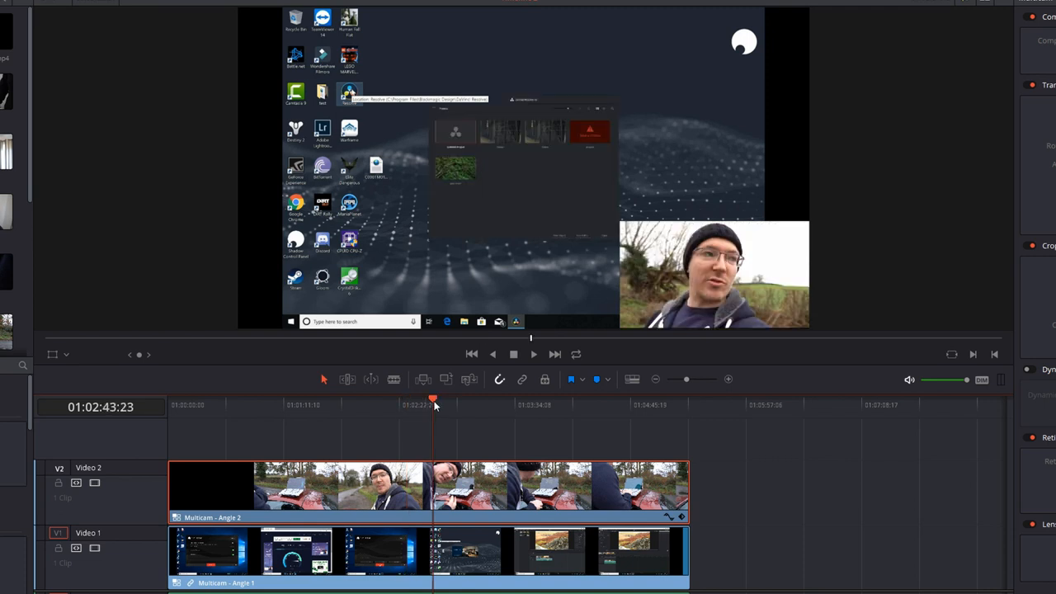
pyautogui.click(533, 354)
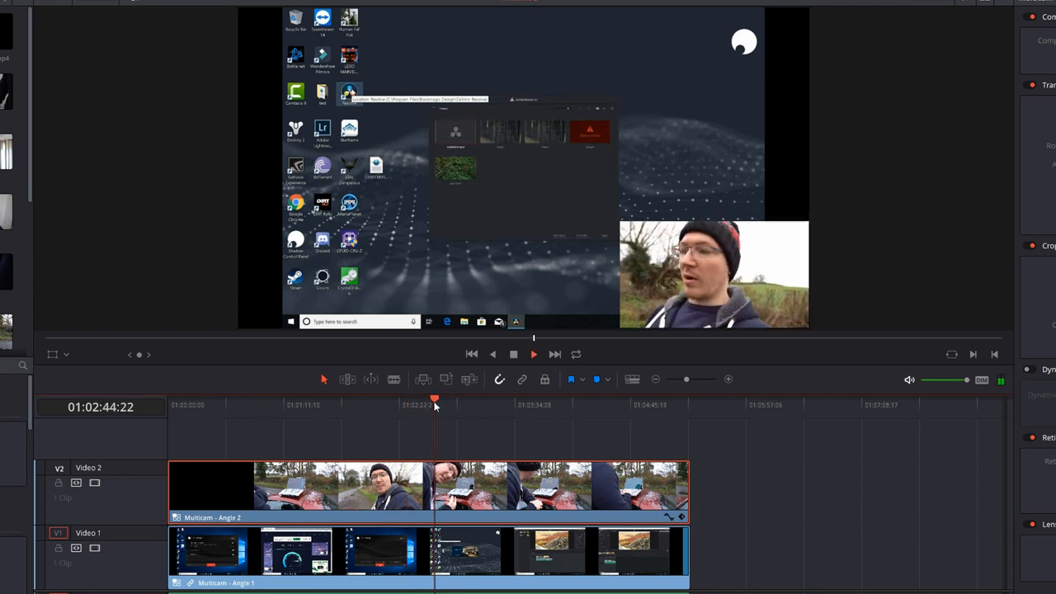
pyautogui.click(533, 354)
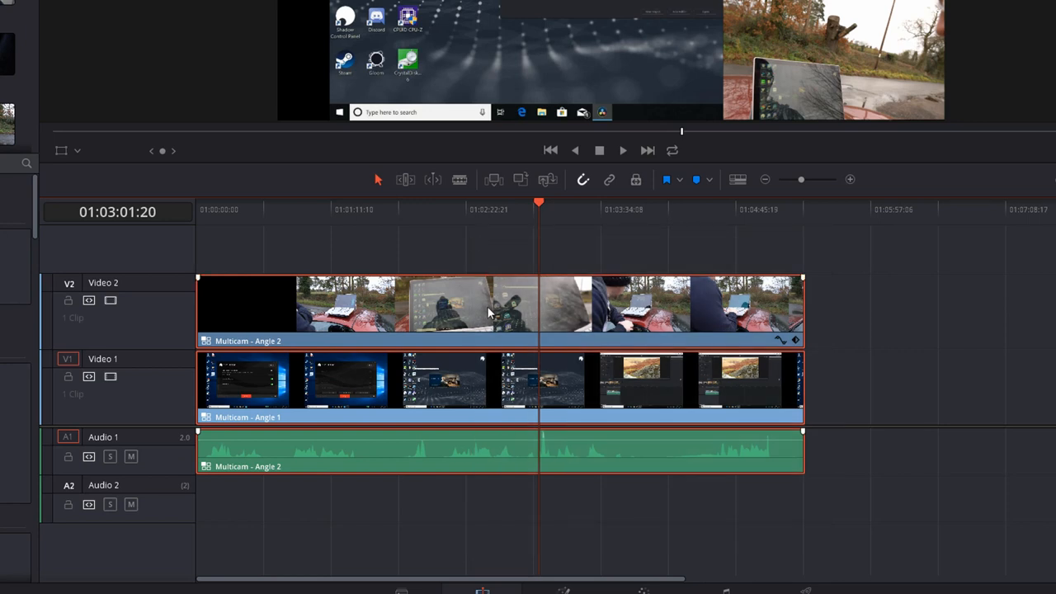
# Link the Video 2, Video 1 and Audio 1 multicam clips with Link Clips
pyautogui.rightClick(487, 314)
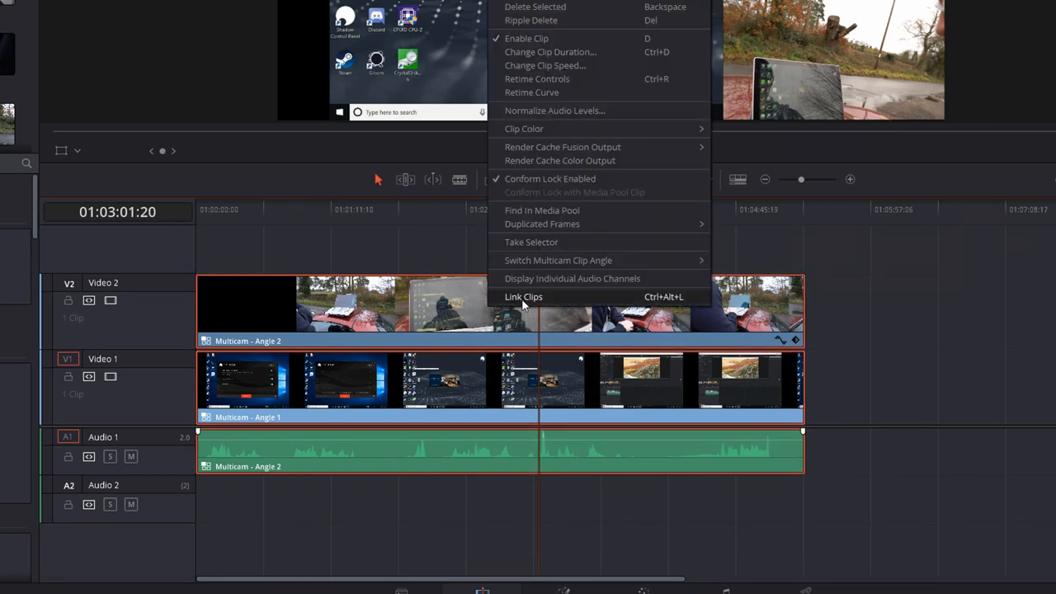
pyautogui.click(524, 296)
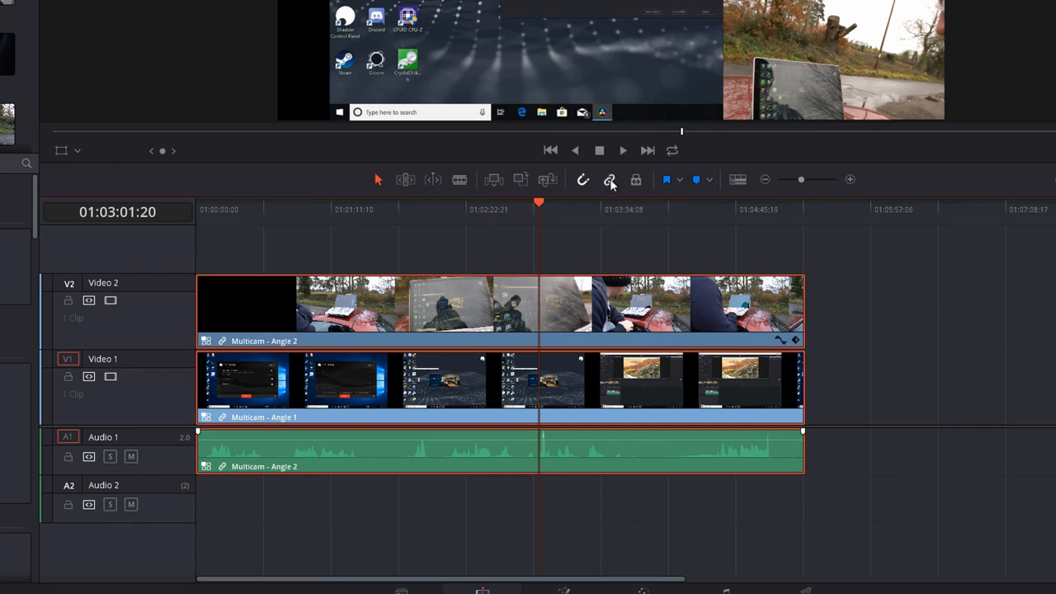
pyautogui.moveTo(610, 180)
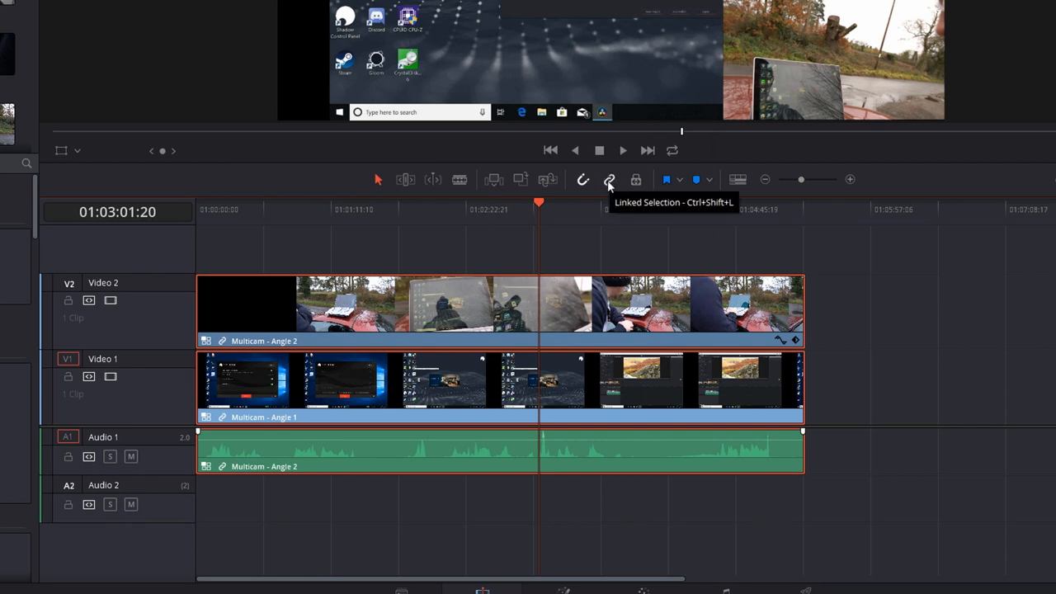